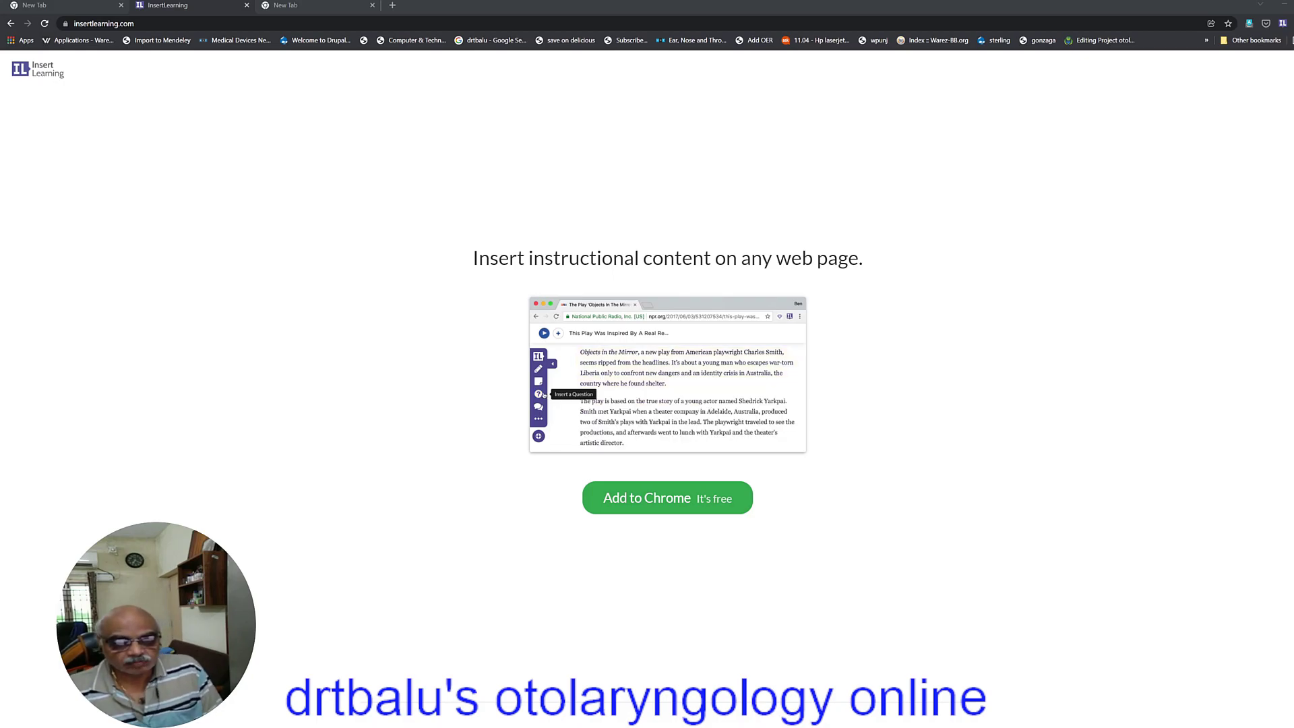
Step: Add the InsertLearning extension to Chrome and confirm the install prompt
left_click(538, 394)
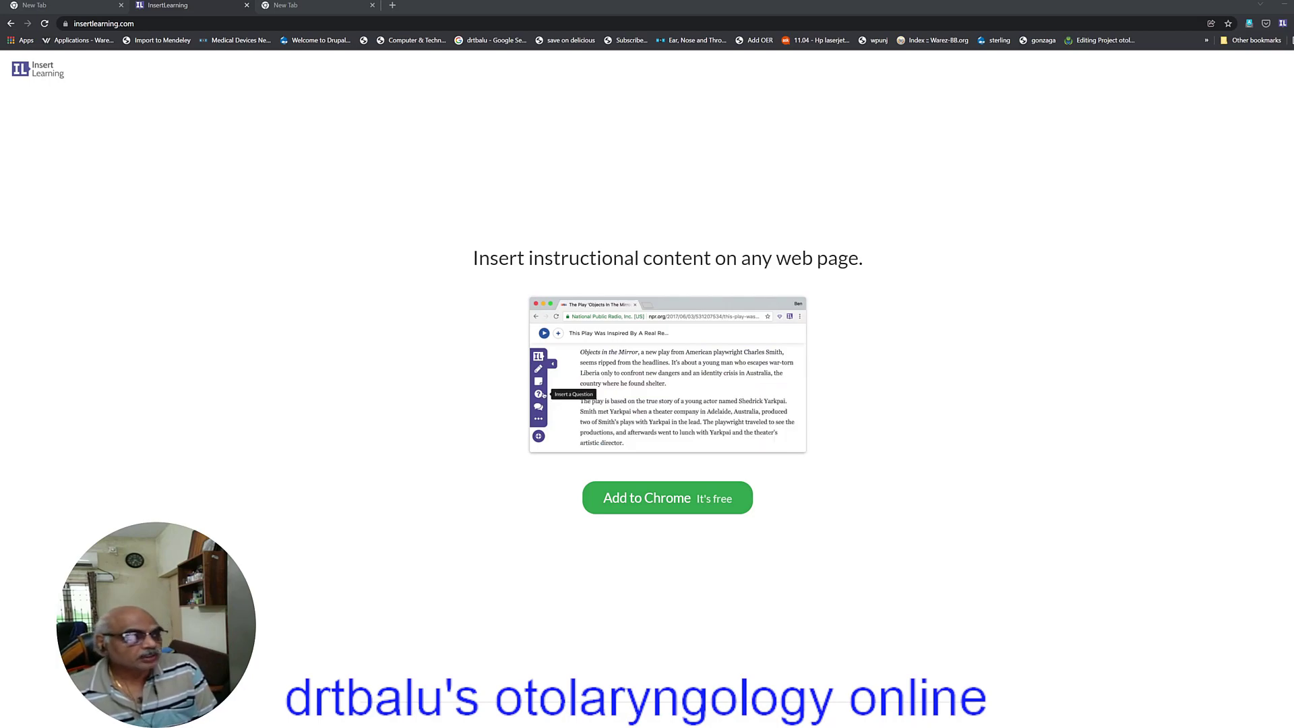
left_click(538, 393)
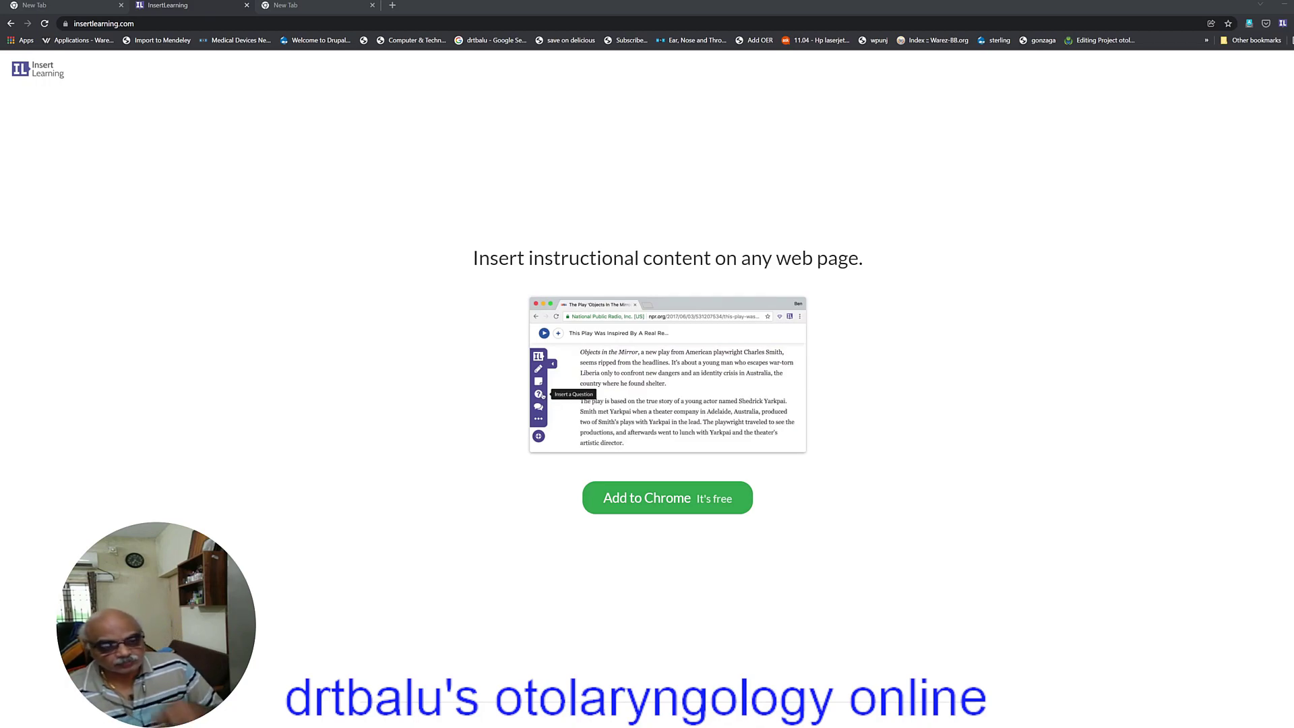
left_click(539, 394)
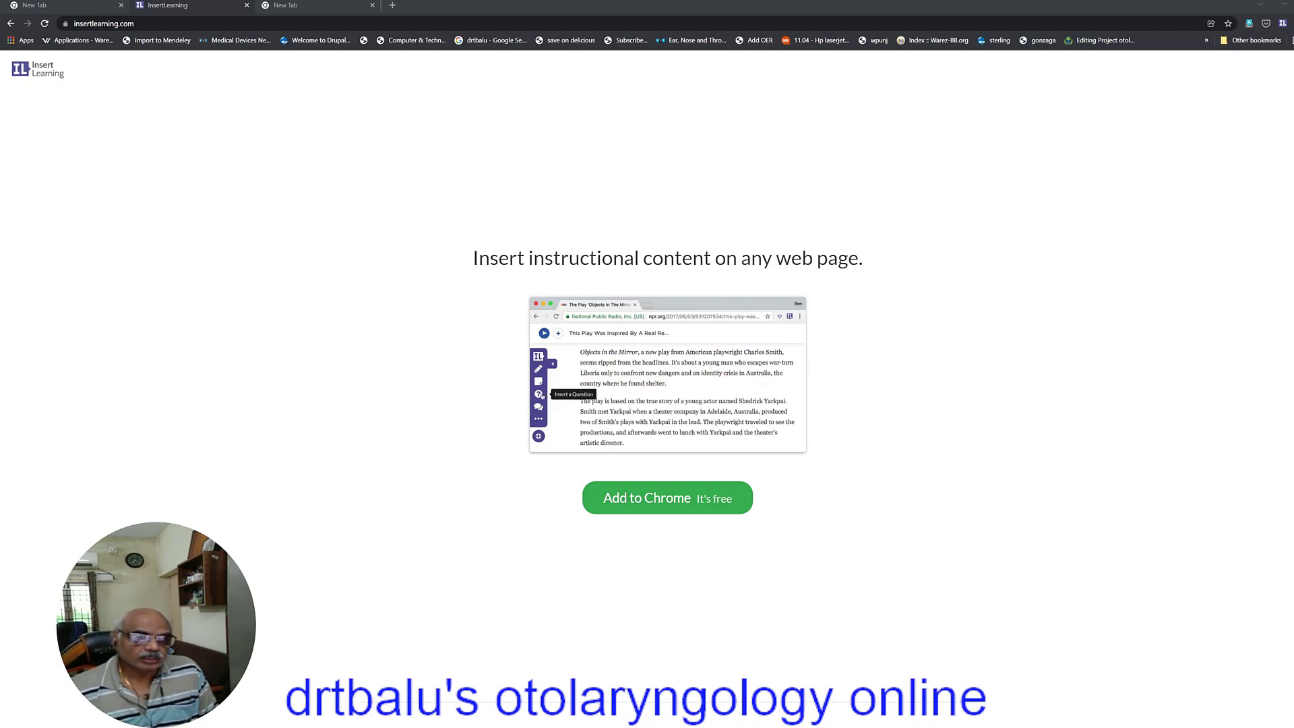
left_click(539, 394)
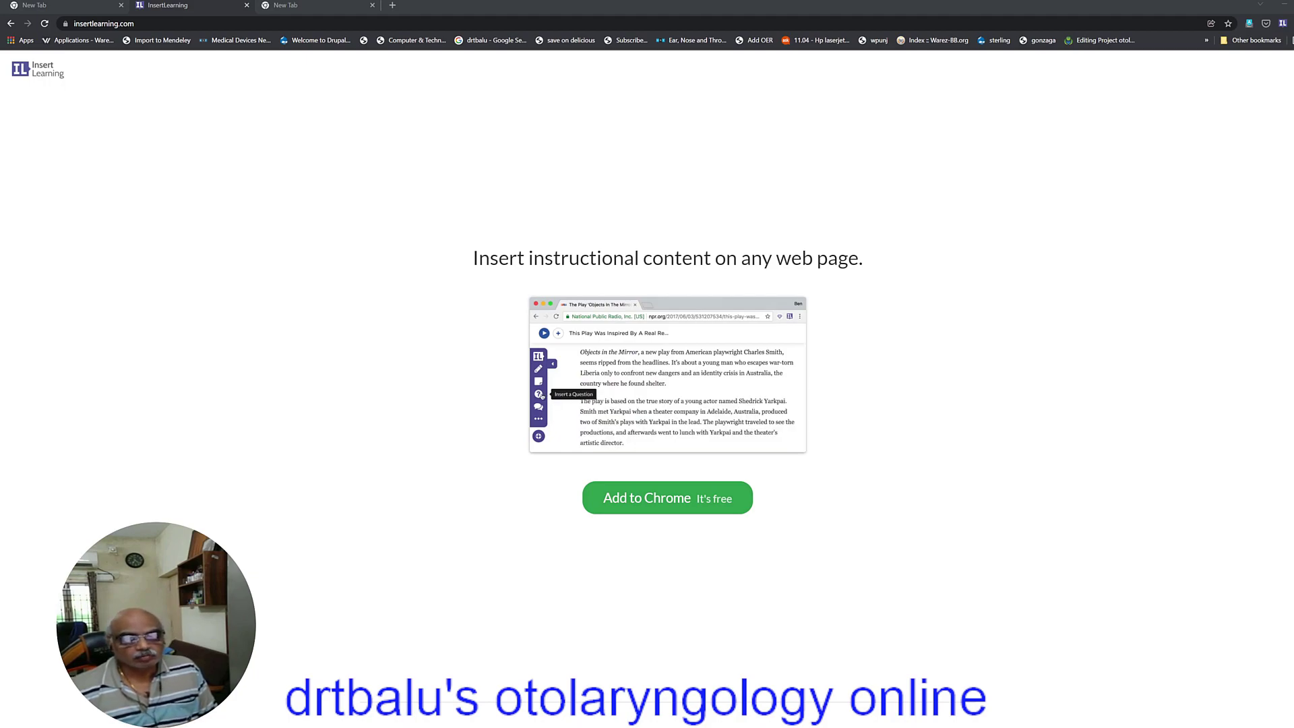
left_click(538, 395)
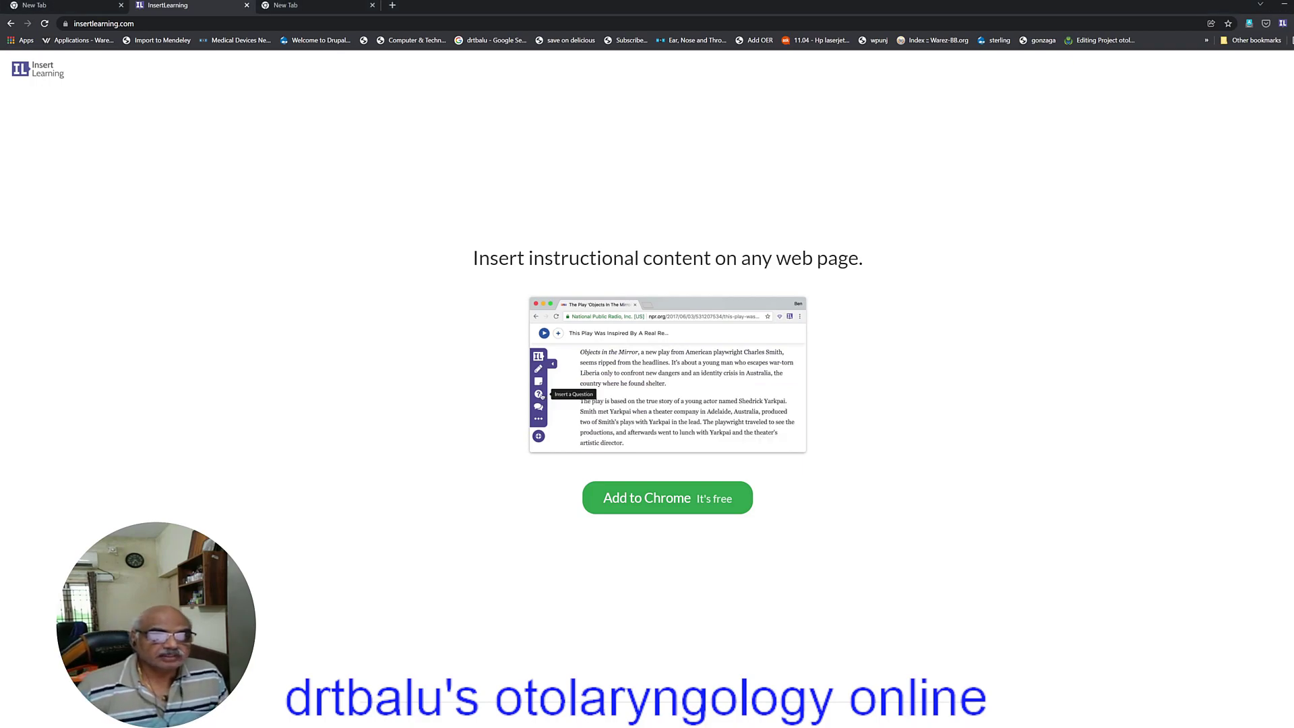
left_click(539, 394)
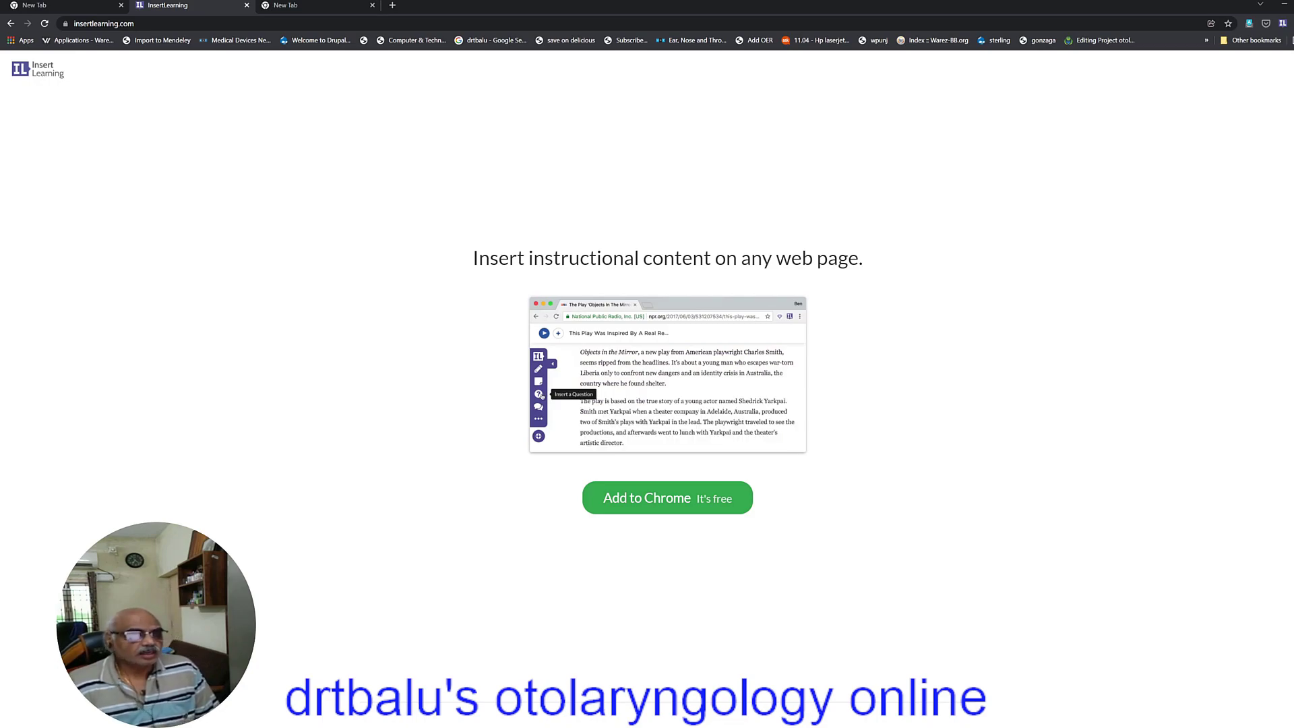
left_click(538, 393)
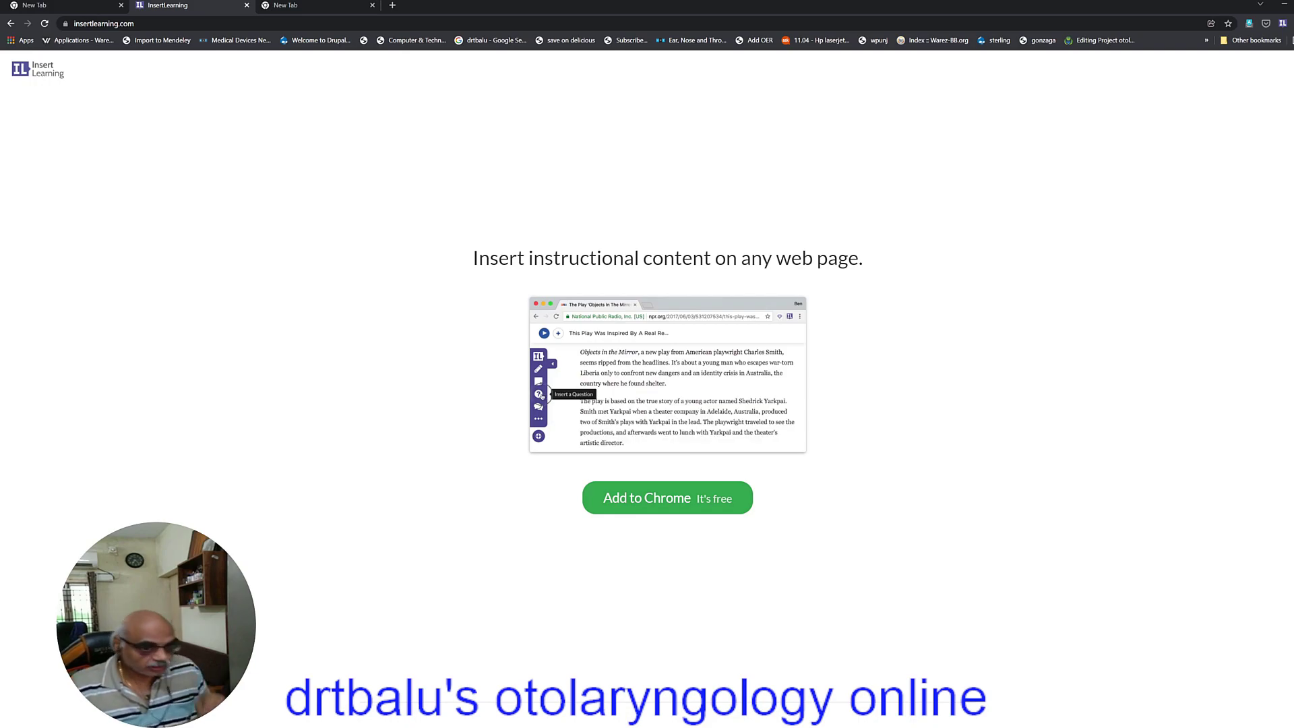
left_click(539, 393)
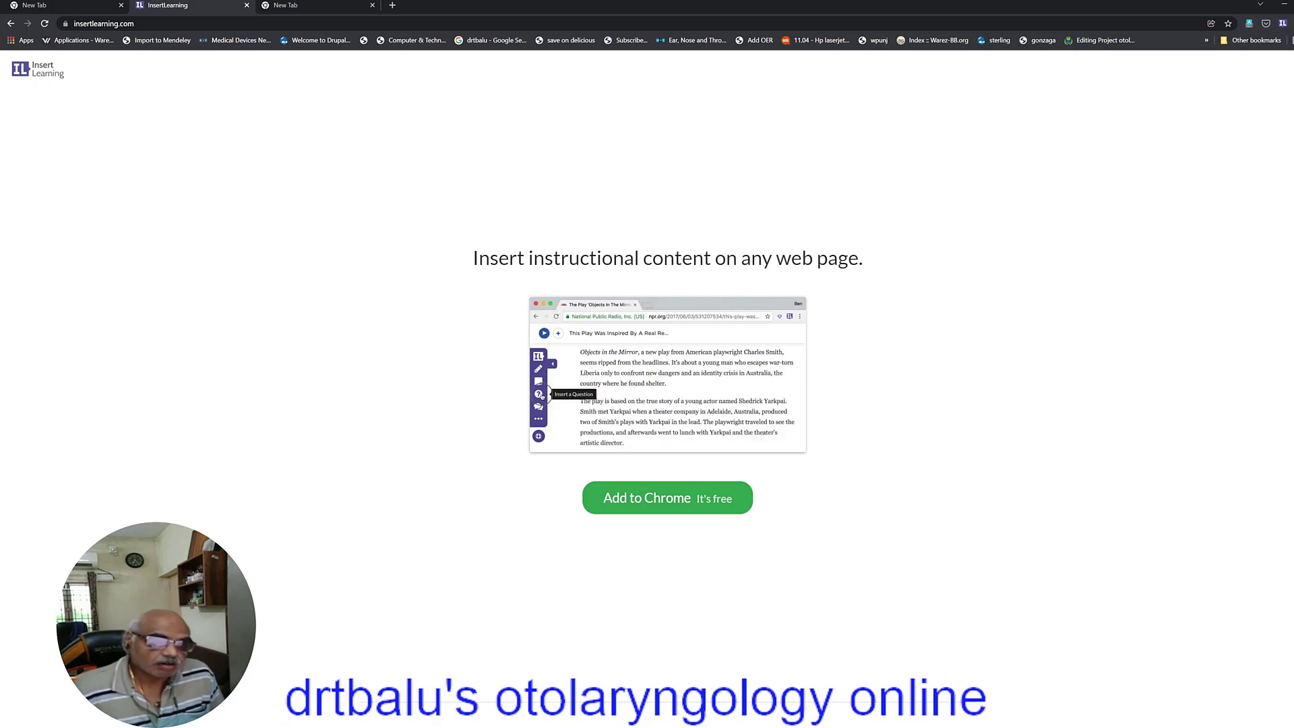
left_click(540, 395)
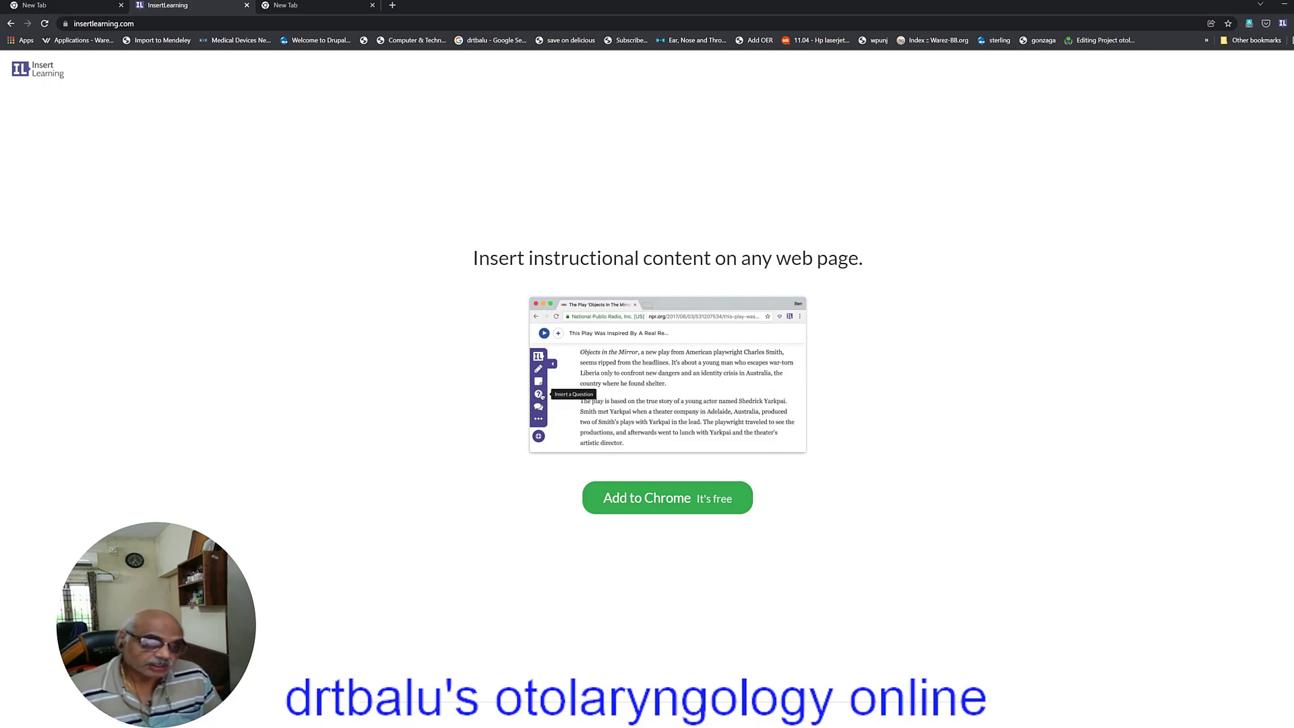
left_click(538, 395)
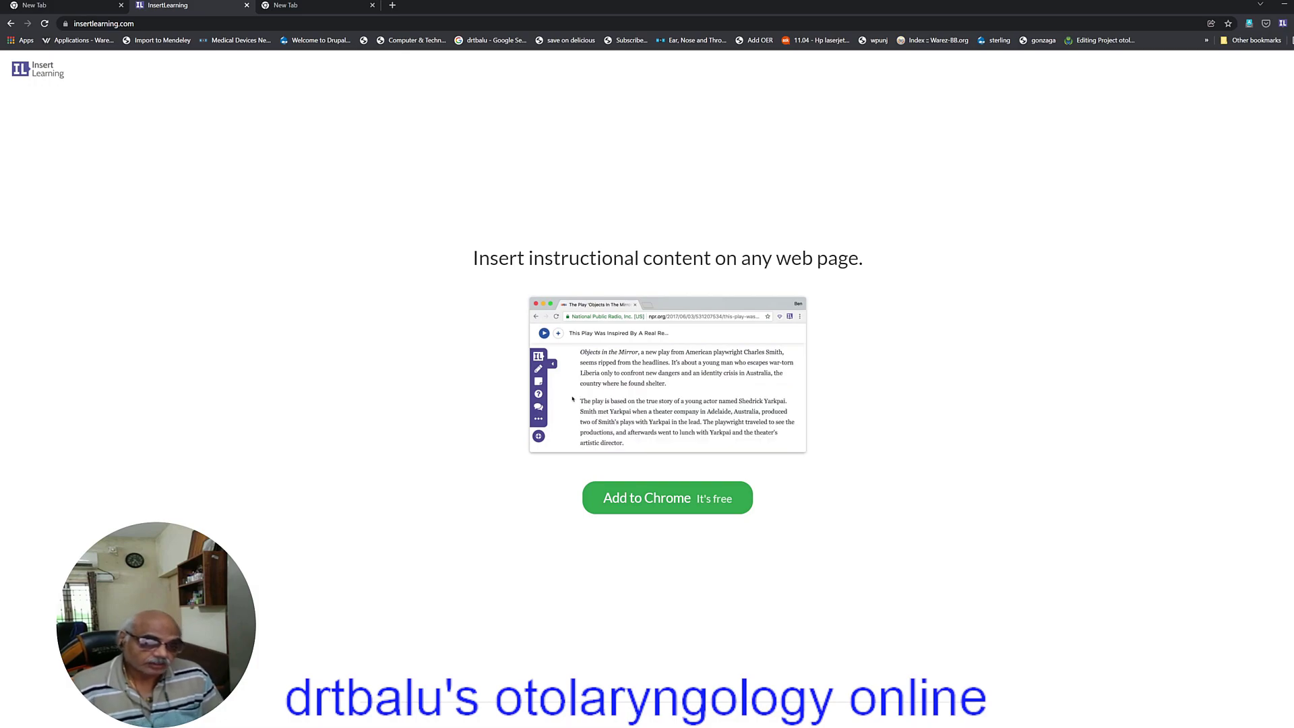
left_click(539, 395)
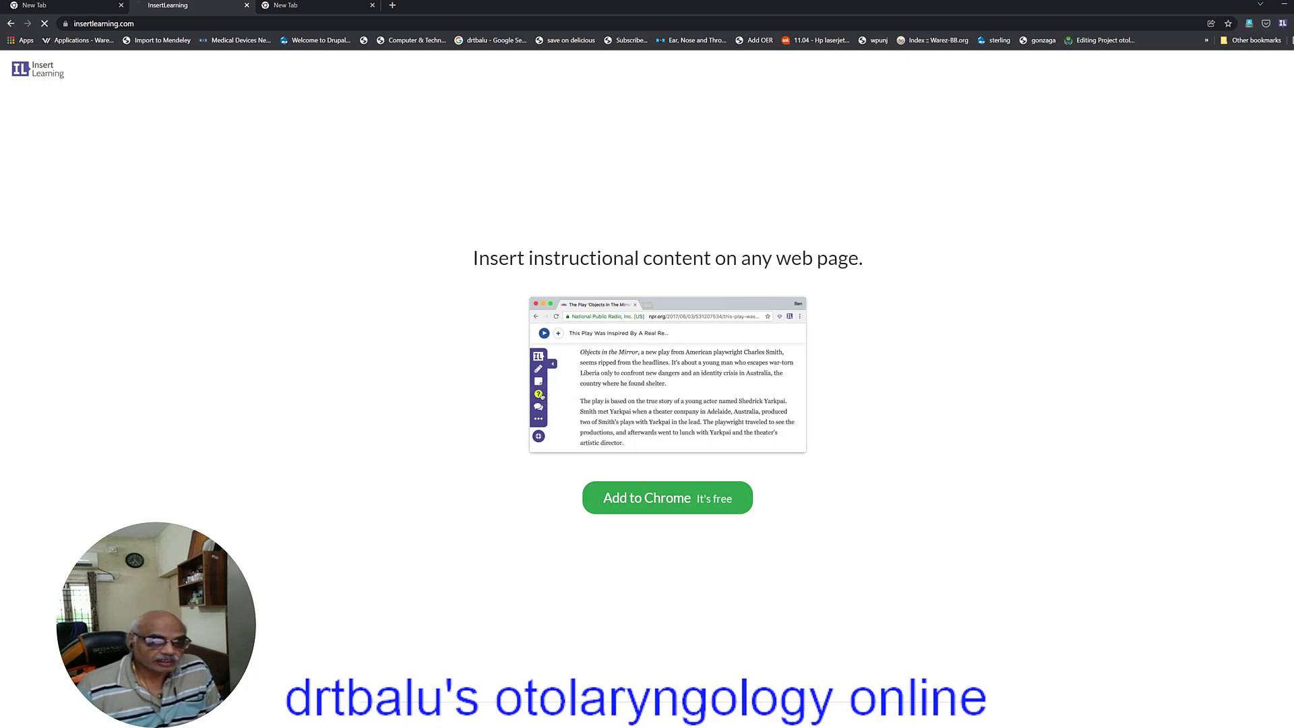
left_click(666, 498)
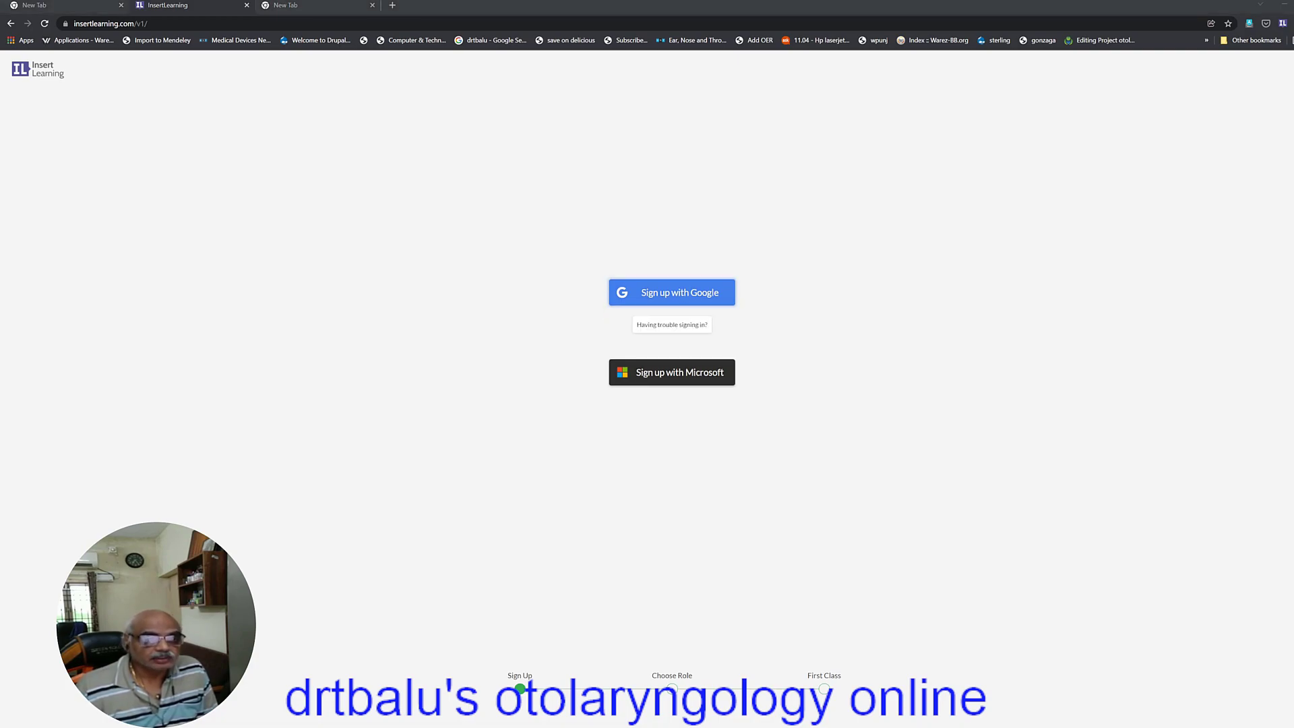
Step: Sign up with Google as a Teacher and create a class named ENT
left_click(671, 292)
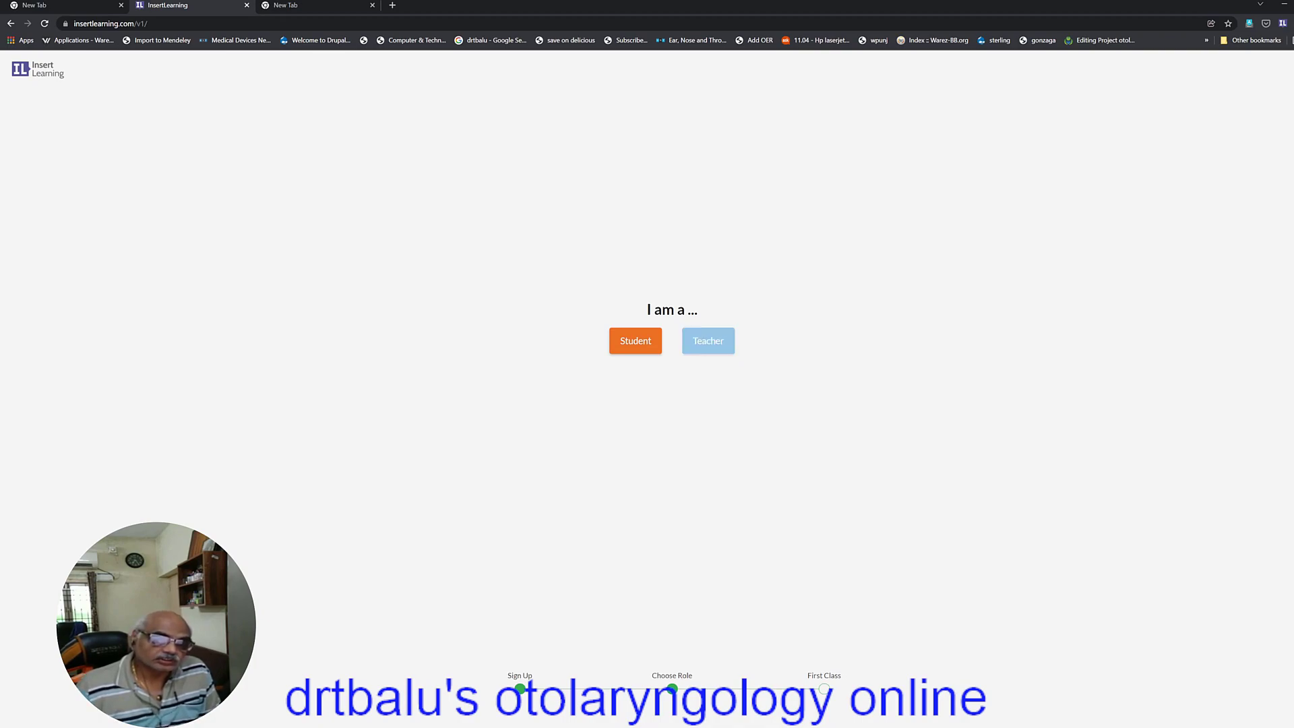
left_click(709, 340)
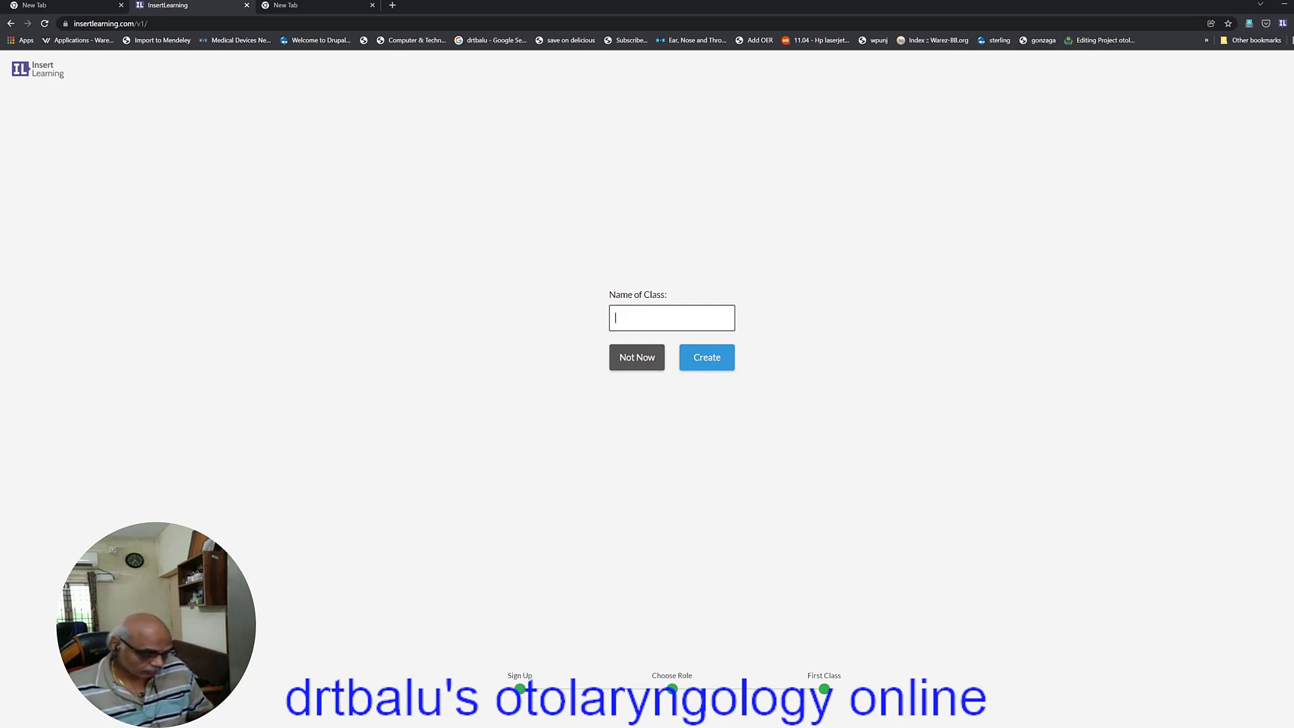
type("ENT")
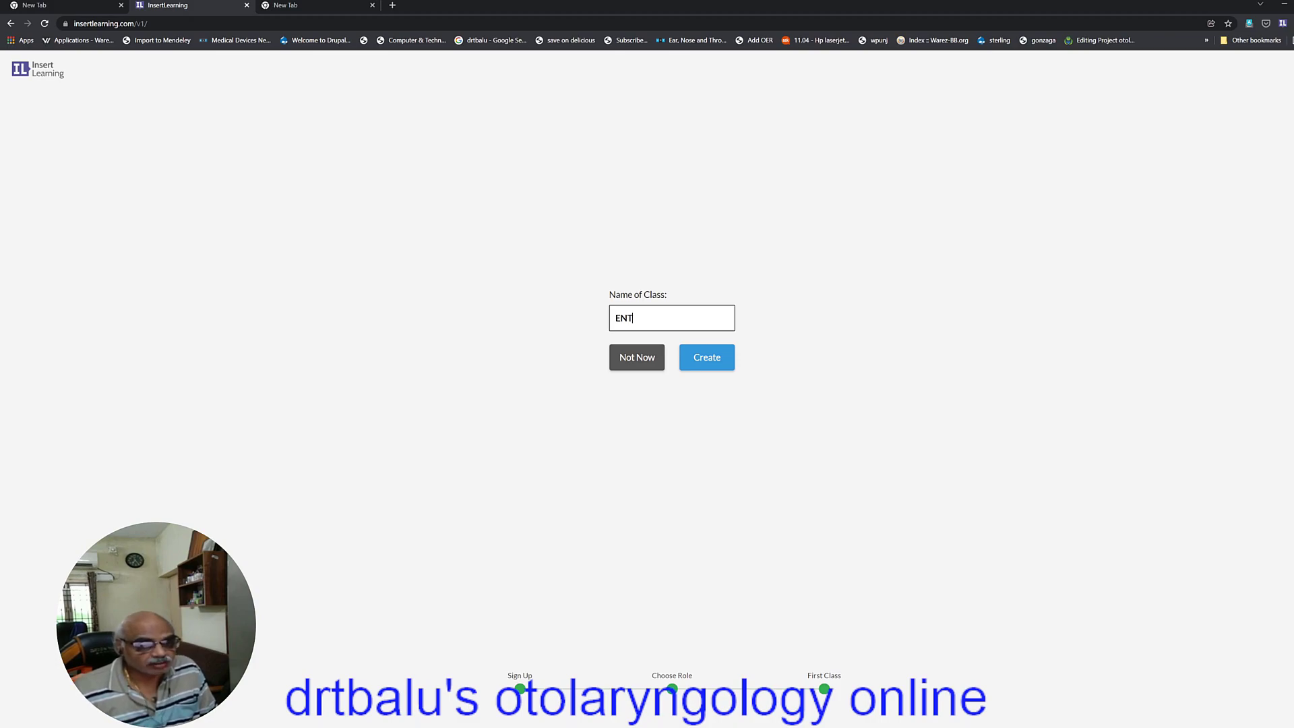
left_click(706, 356)
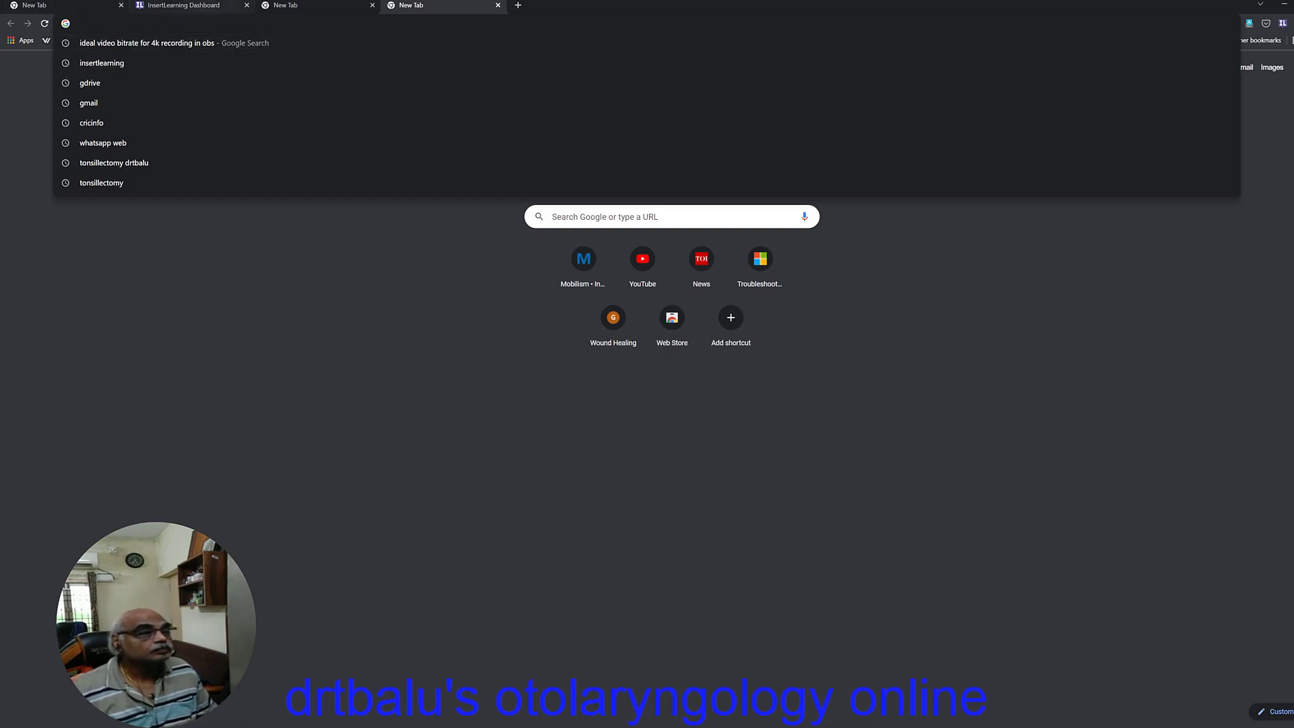
Step: Go to the drtbalu.co wiki's Category:Otology page in a new tab
left_click(190, 5)
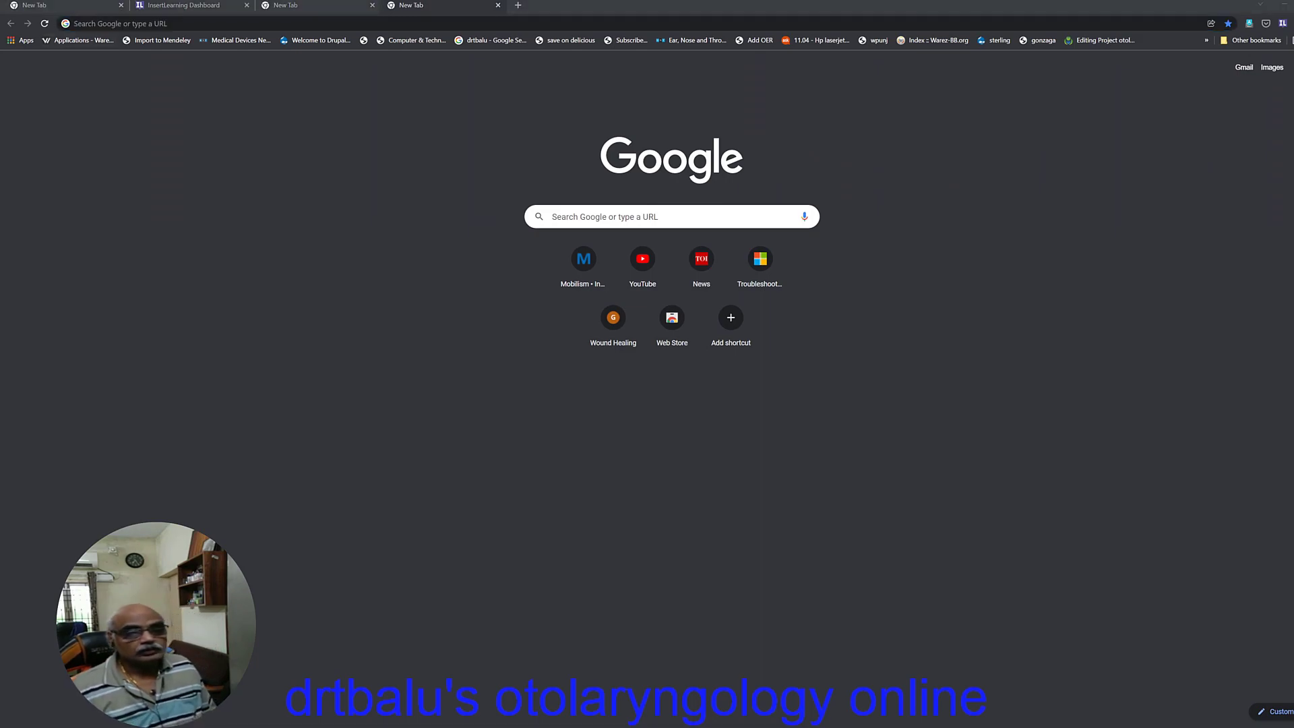
left_click(135, 23)
type("drtbalu.co/index.php/Category:Otology")
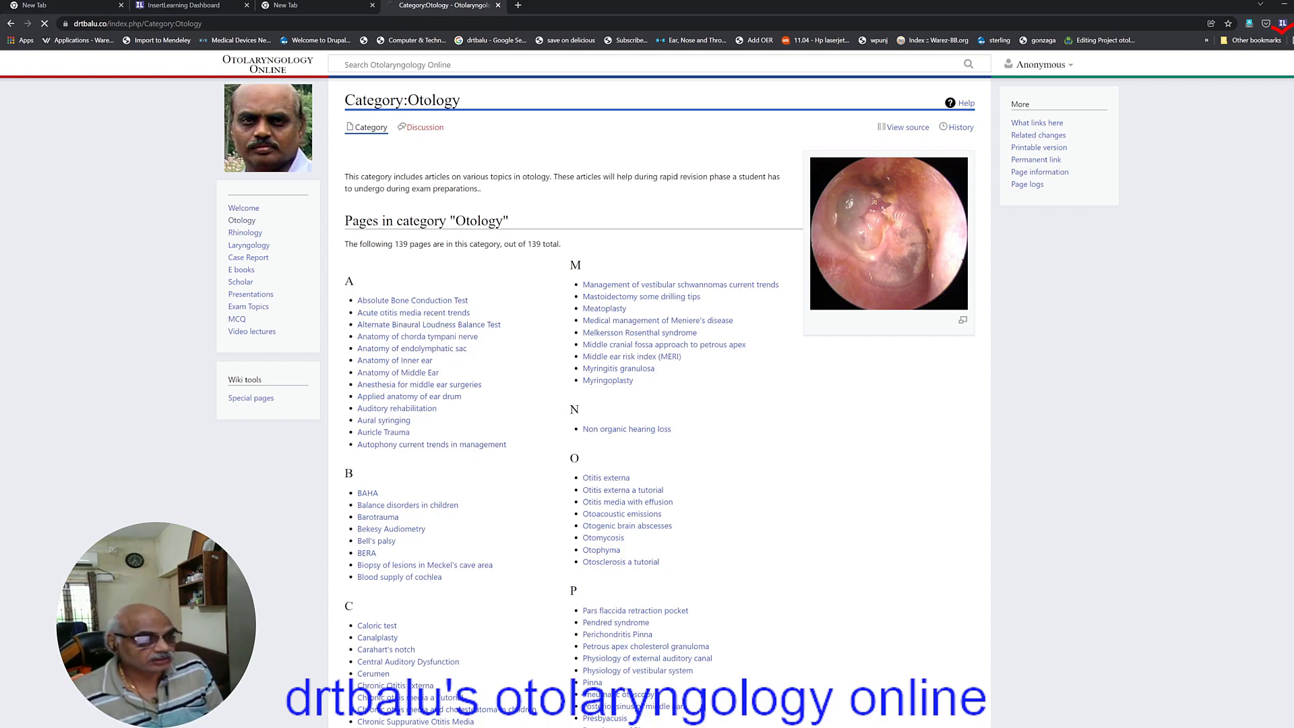
Step: Navigate to the 'Acute otitis media recent trends' article from the Otology list
left_click(412, 313)
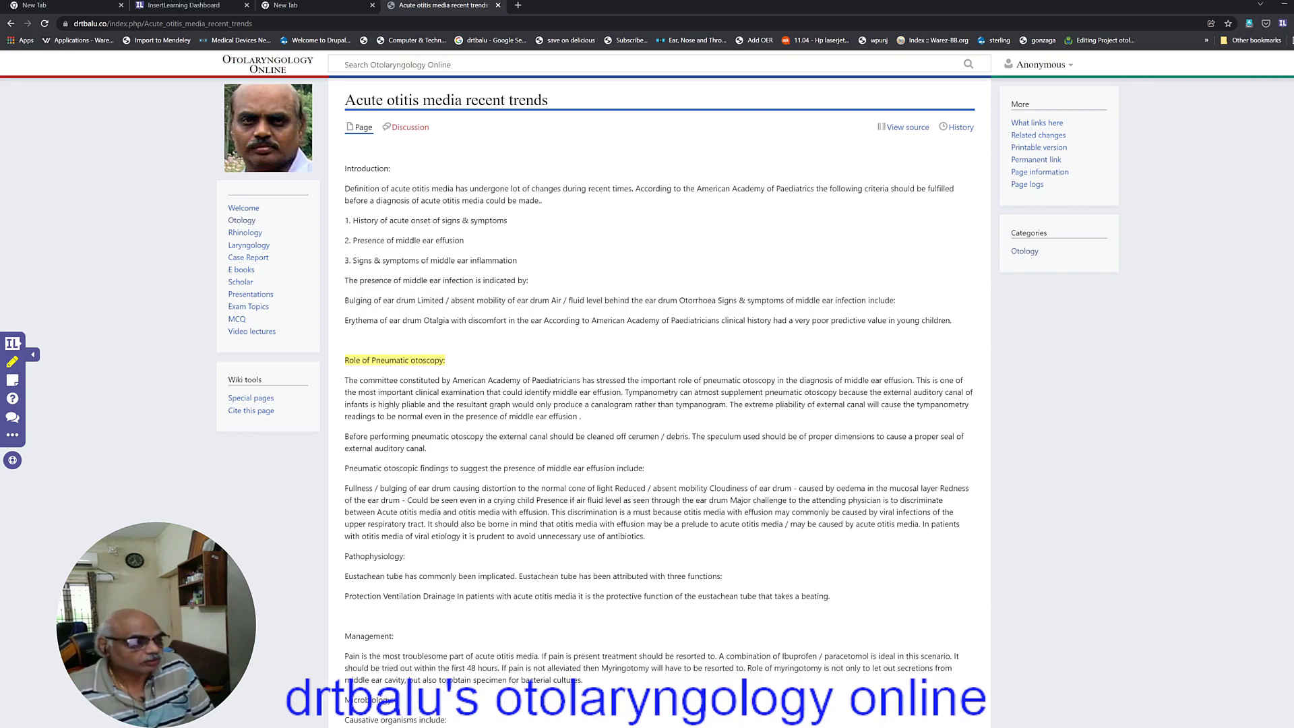
mouse_move(12, 435)
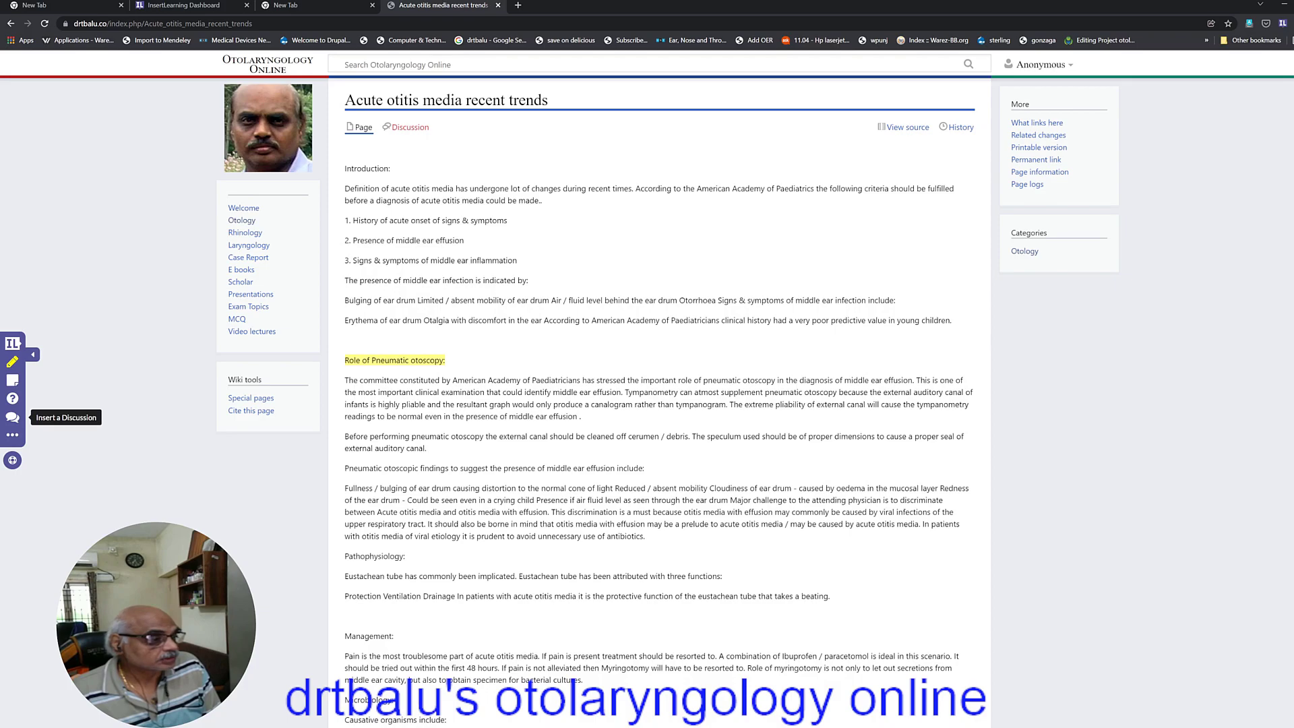
mouse_move(13, 380)
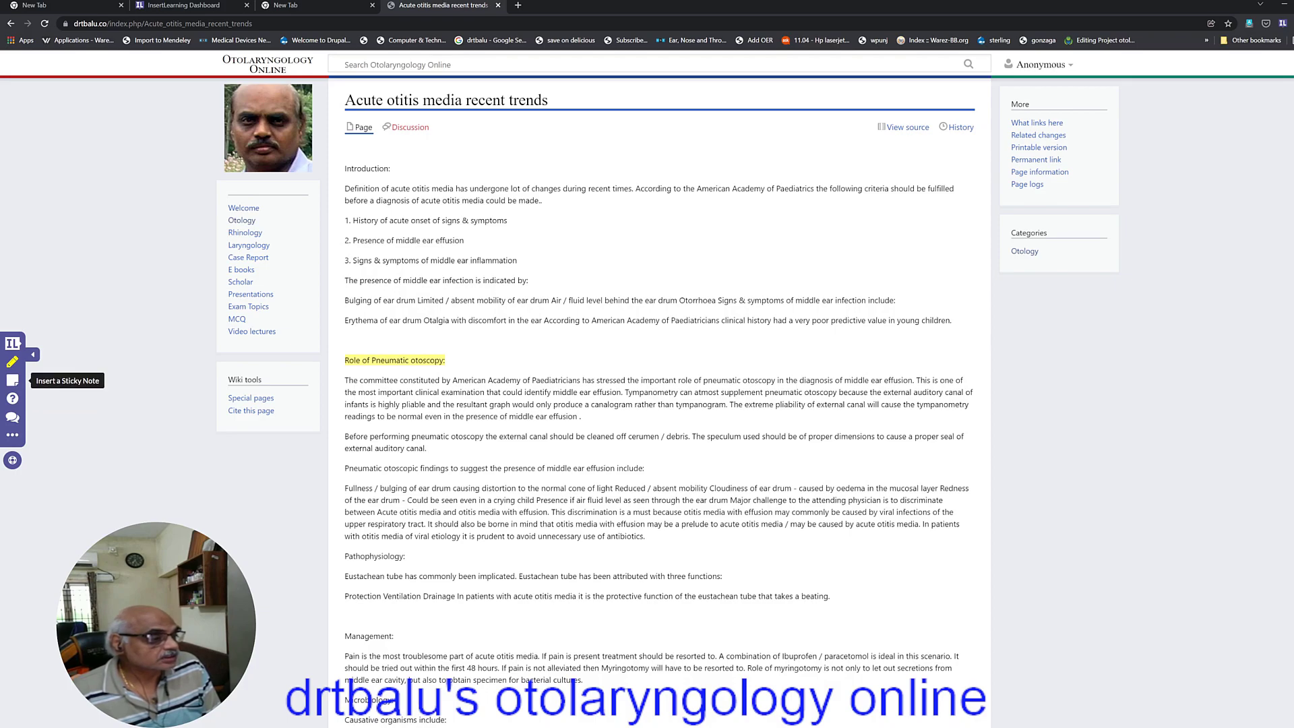